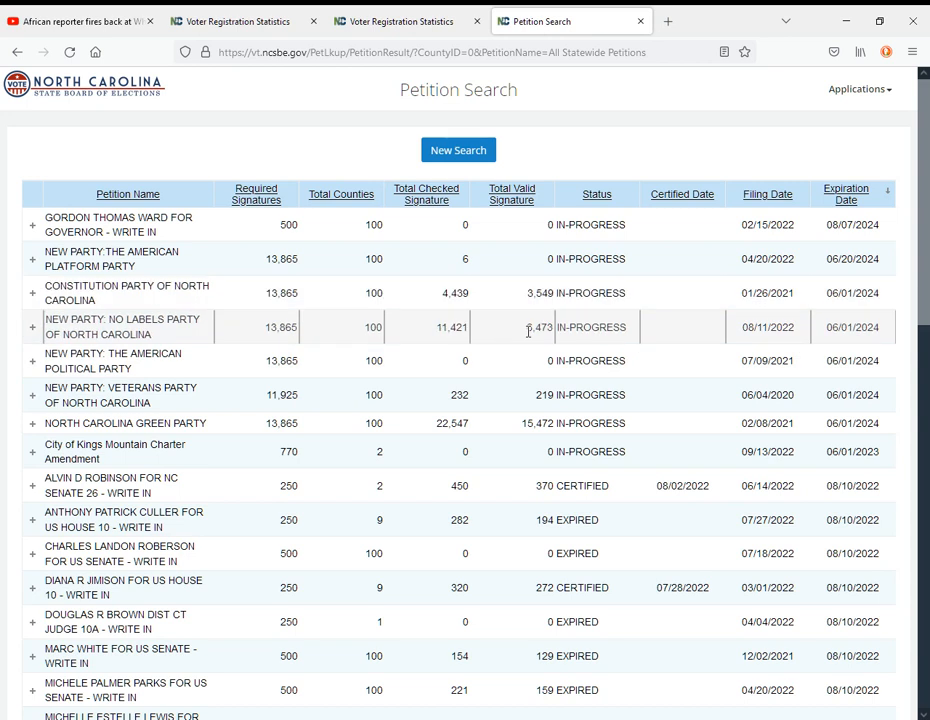
pyautogui.moveTo(510, 346)
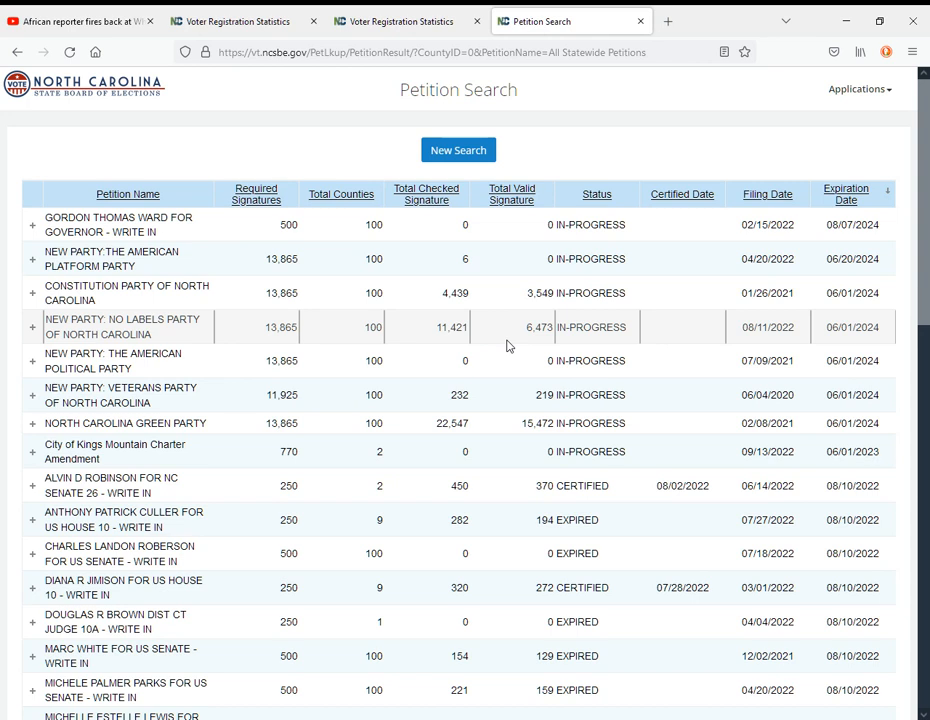
pyautogui.moveTo(808, 327)
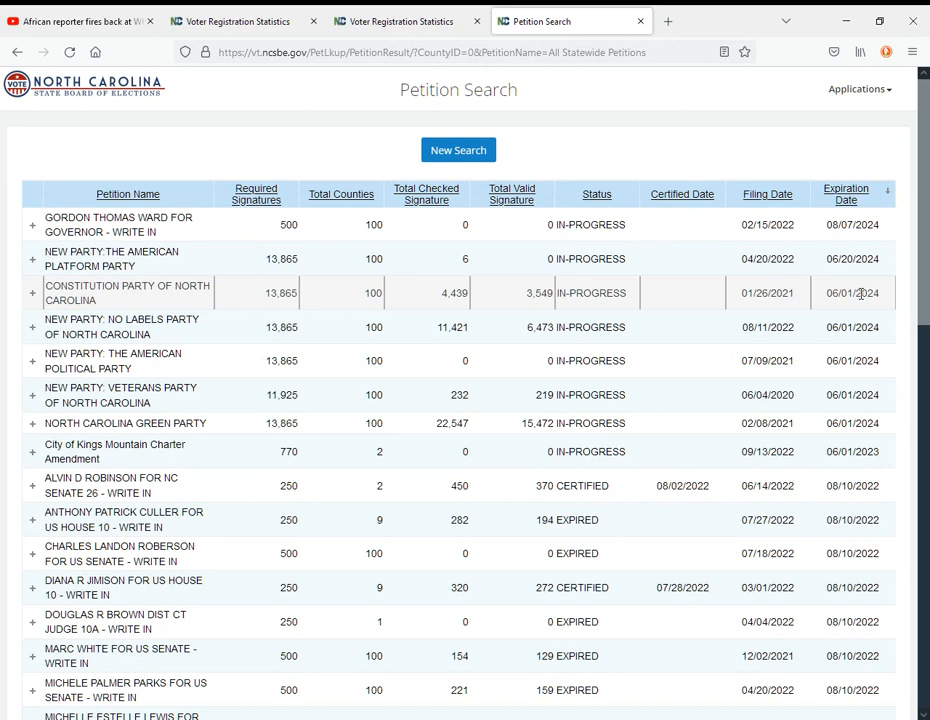
pyautogui.moveTo(765, 360)
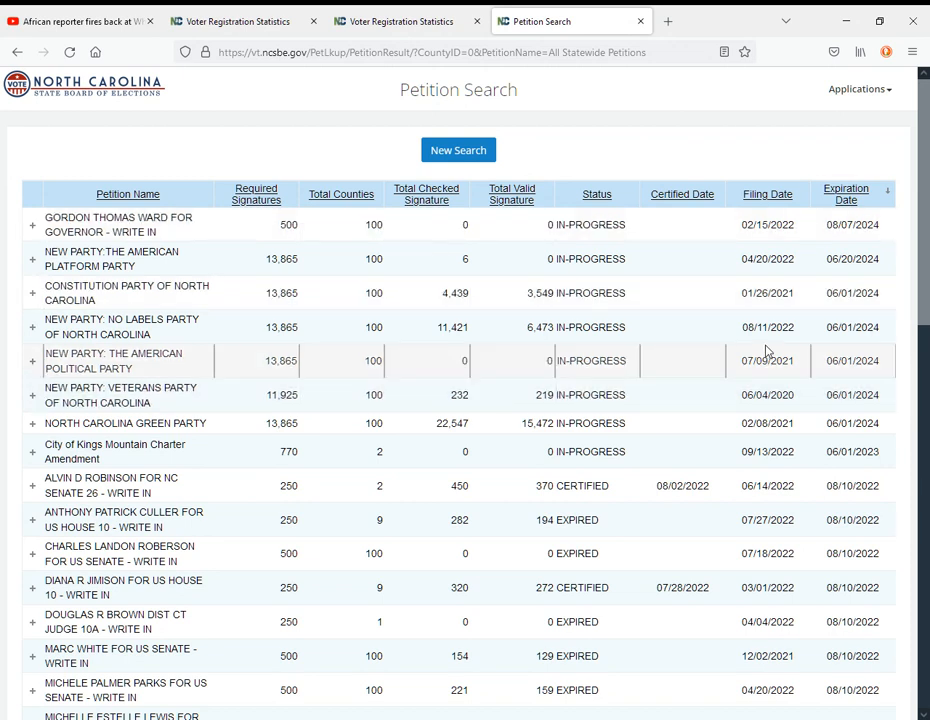
# - Switch to the Voter Registration Statistics tab and scroll through the county registration table
pyautogui.click(408, 21)
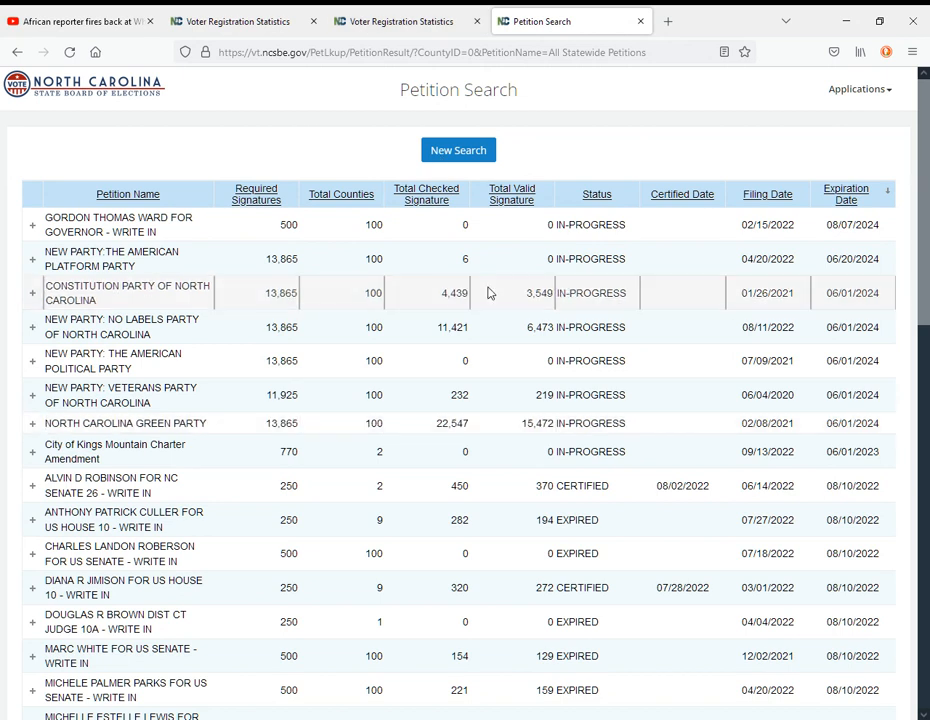
pyautogui.moveTo(400, 376)
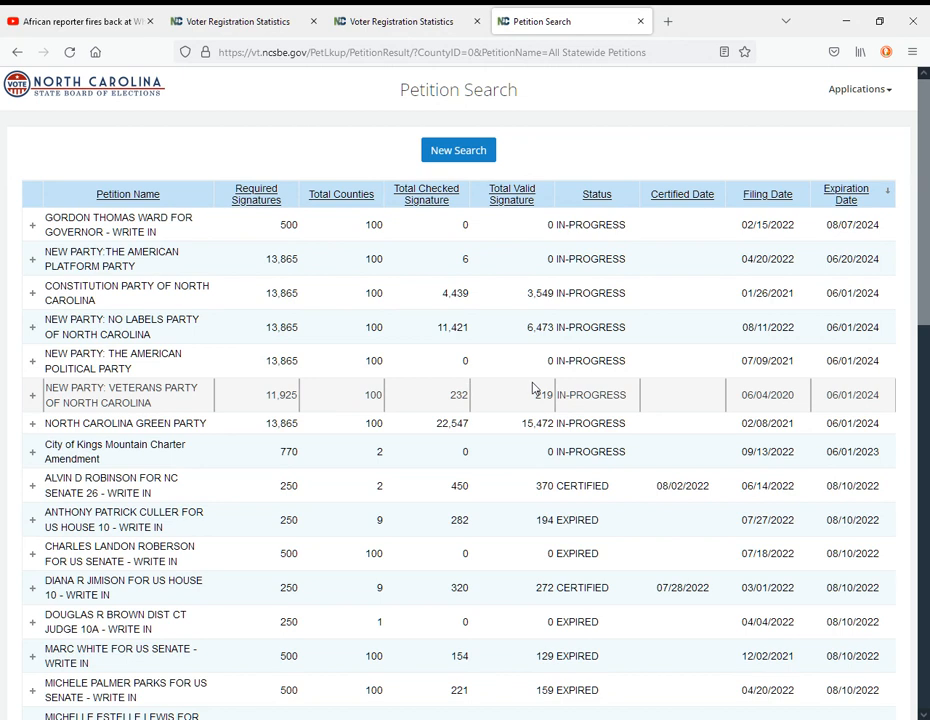
pyautogui.moveTo(473, 397)
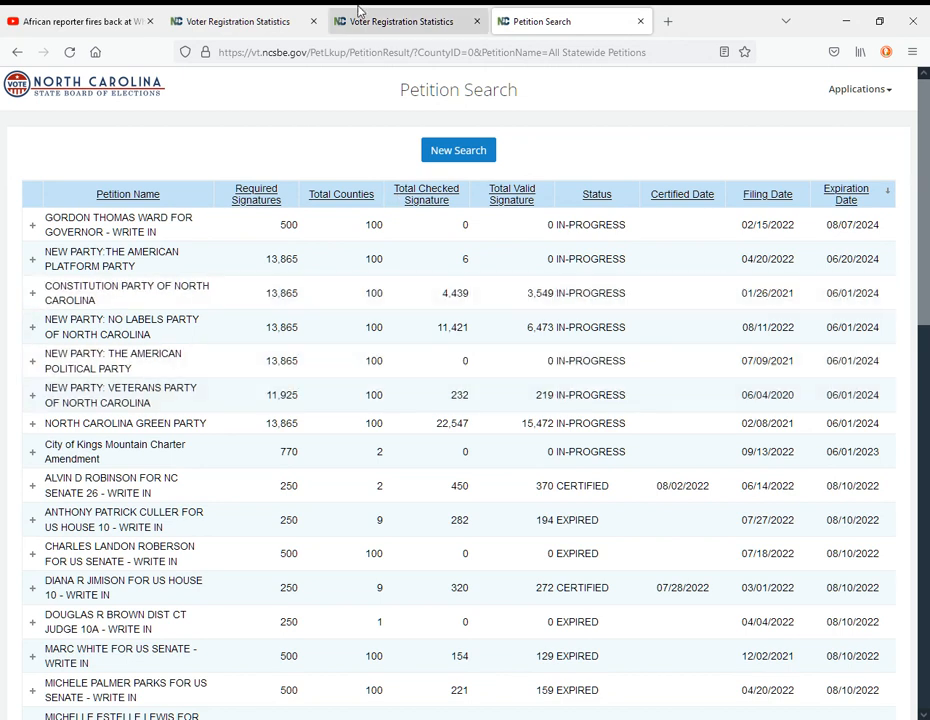
pyautogui.click(405, 21)
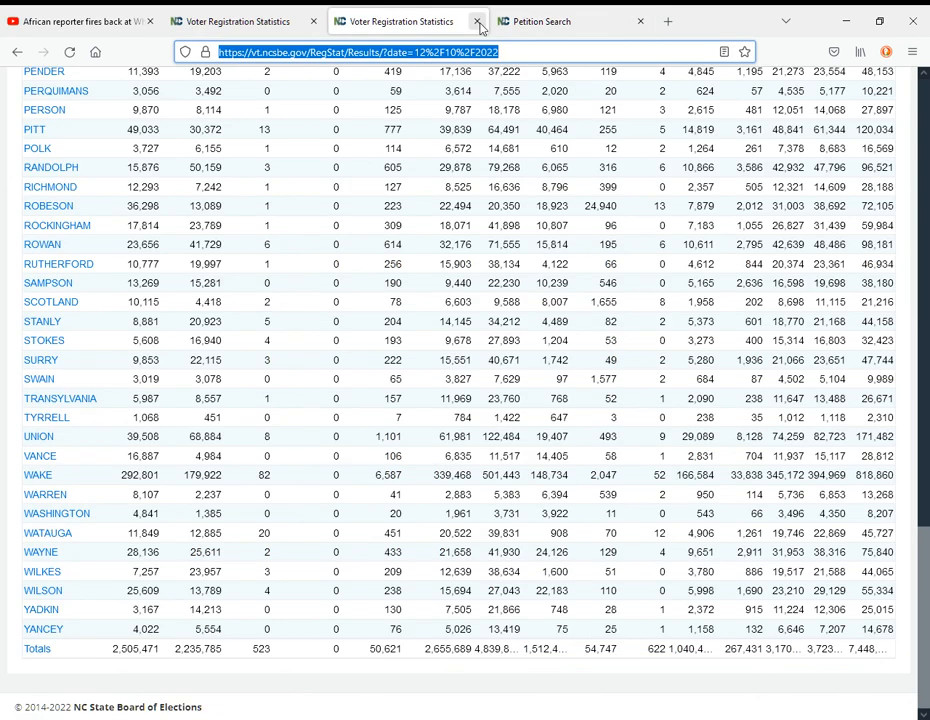
pyautogui.scroll(3)
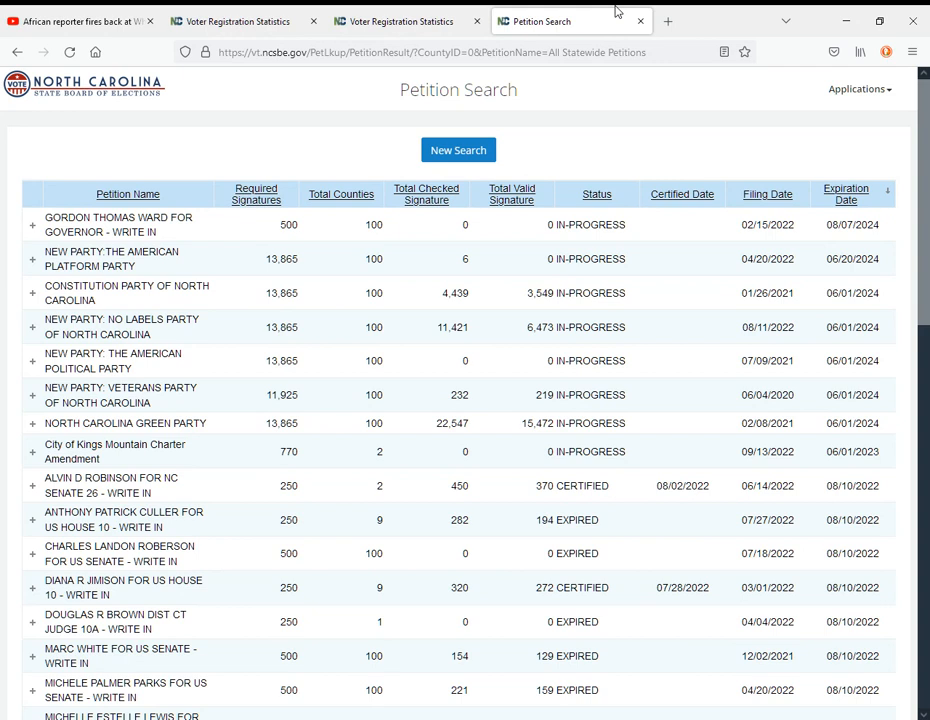
pyautogui.moveTo(475, 394)
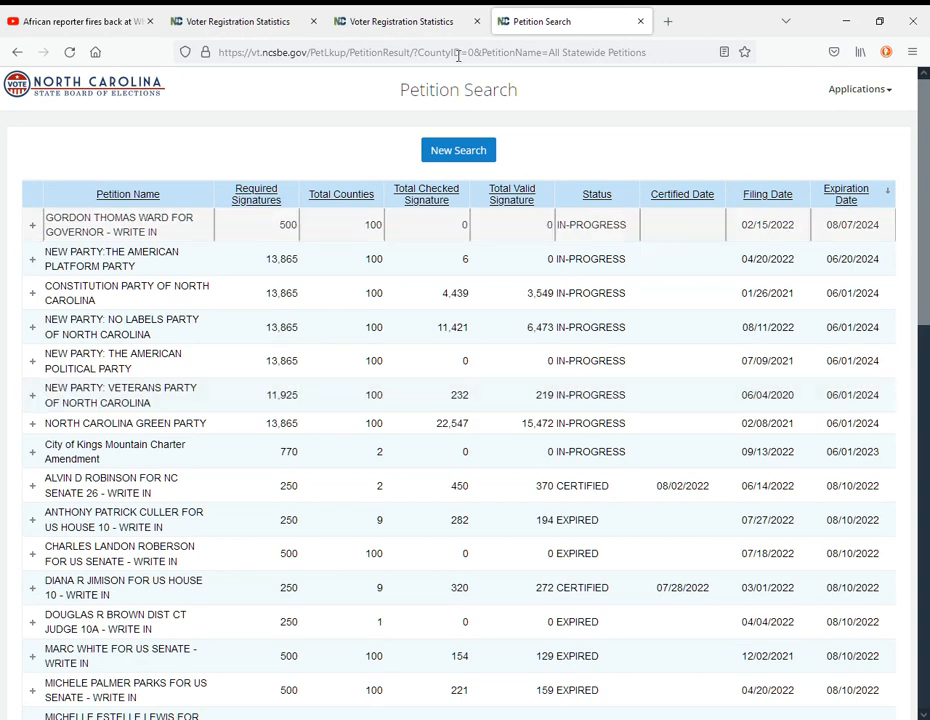
pyautogui.click(240, 21)
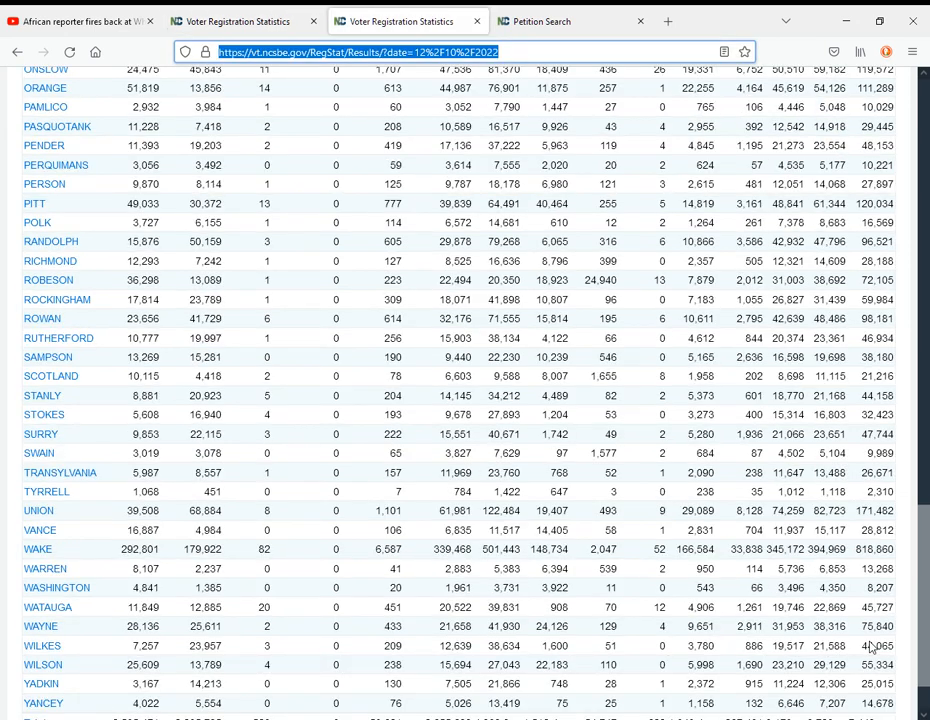
pyautogui.scroll(-3)
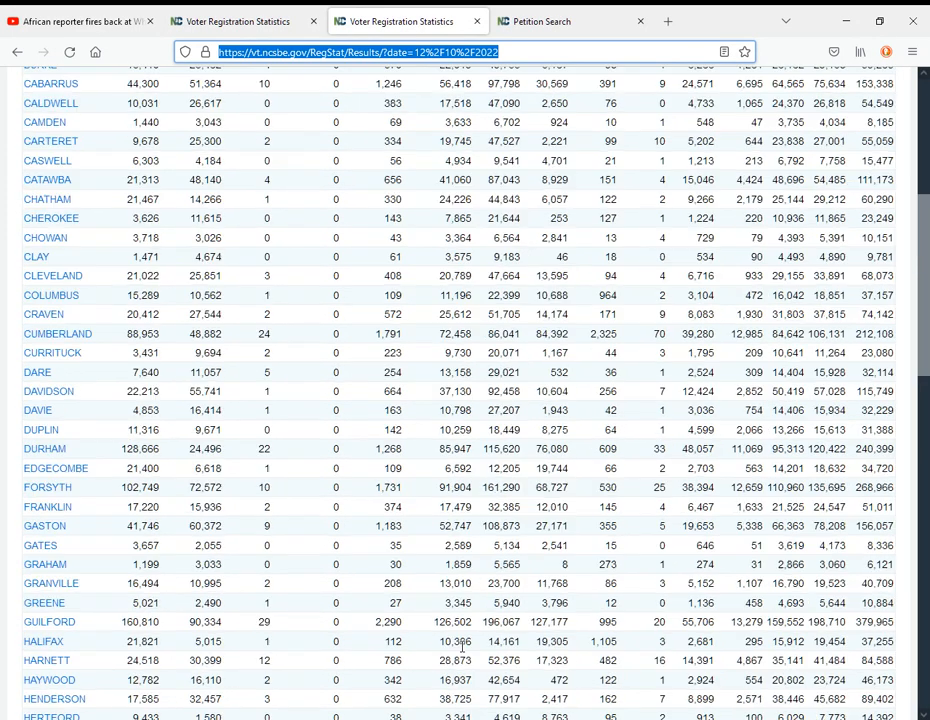
pyautogui.scroll(-3)
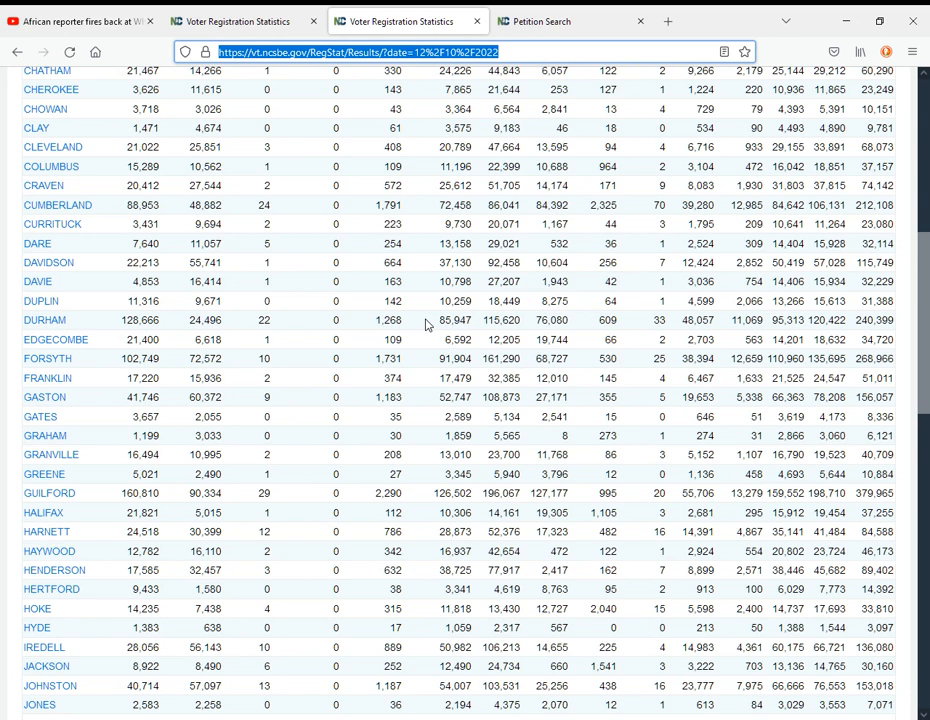
pyautogui.scroll(-3)
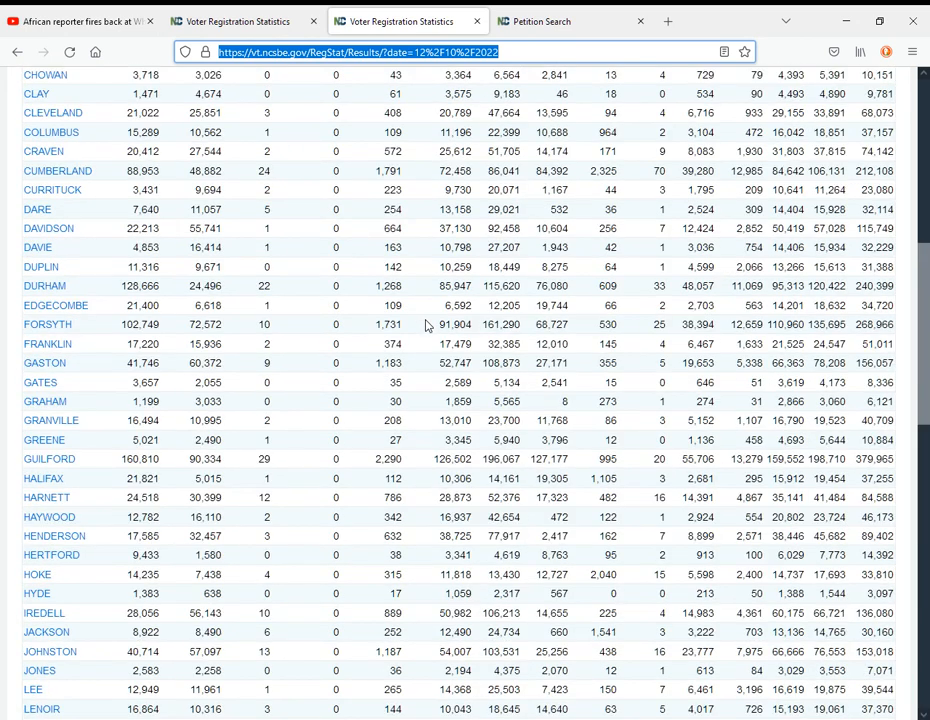
pyautogui.scroll(-3)
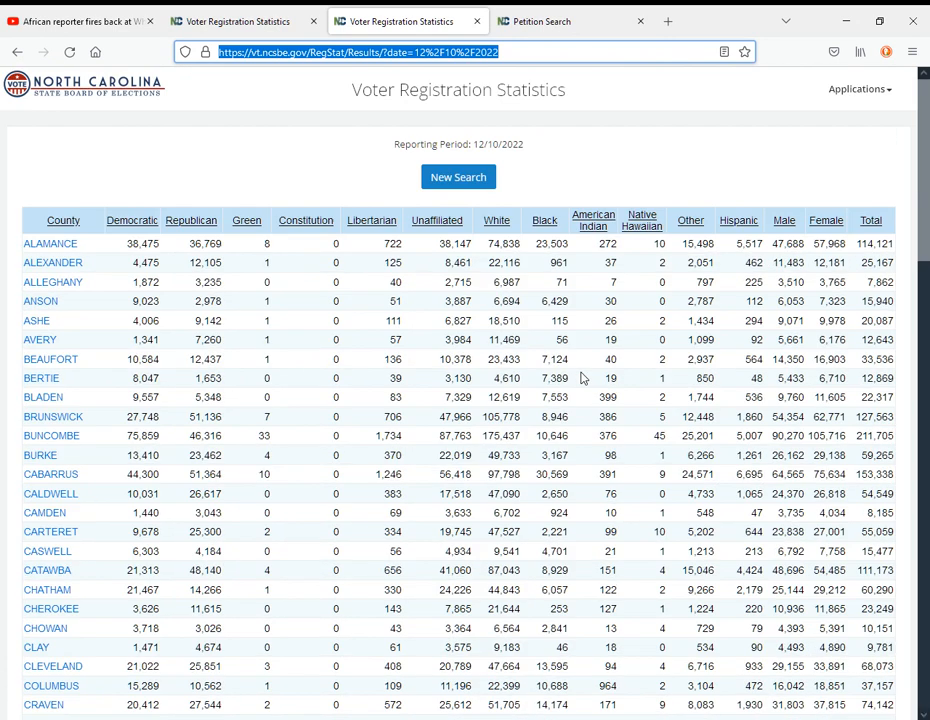
pyautogui.scroll(-3)
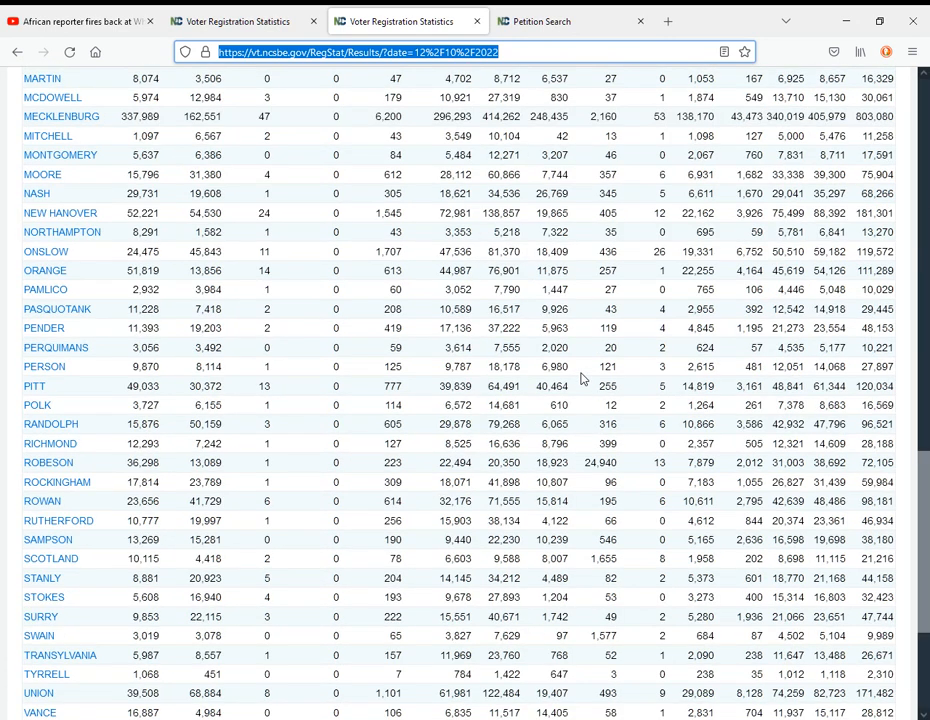
pyautogui.scroll(-3)
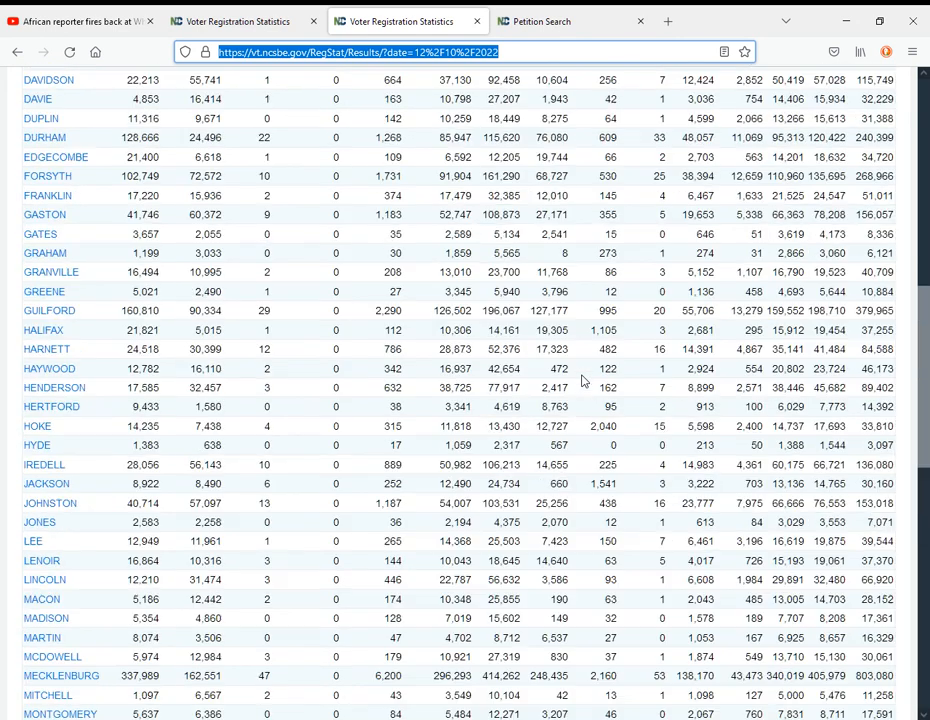
pyautogui.scroll(3)
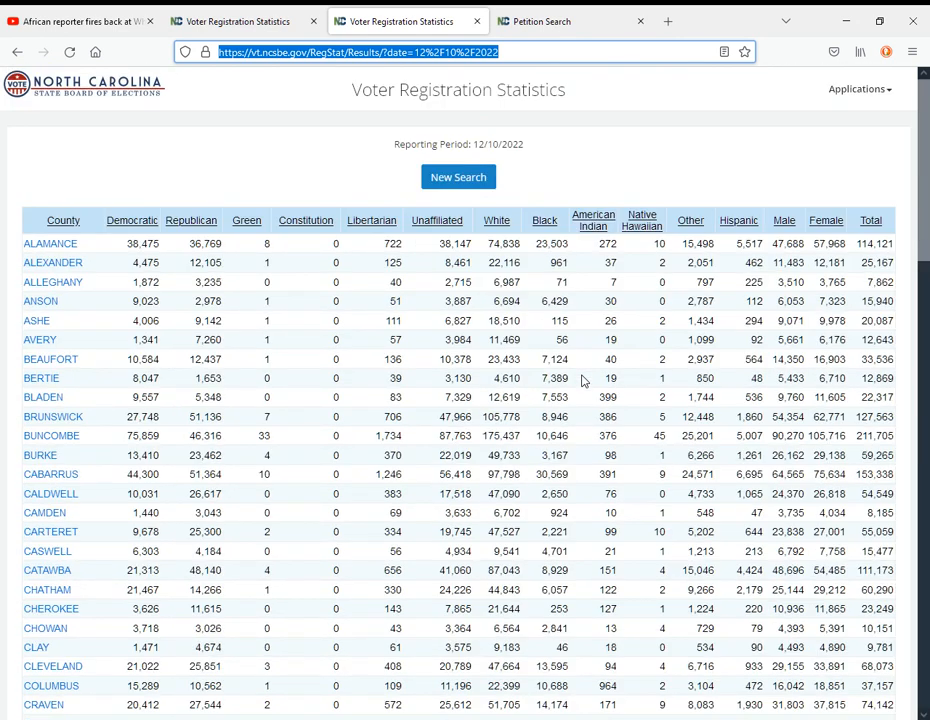
pyautogui.scroll(-3)
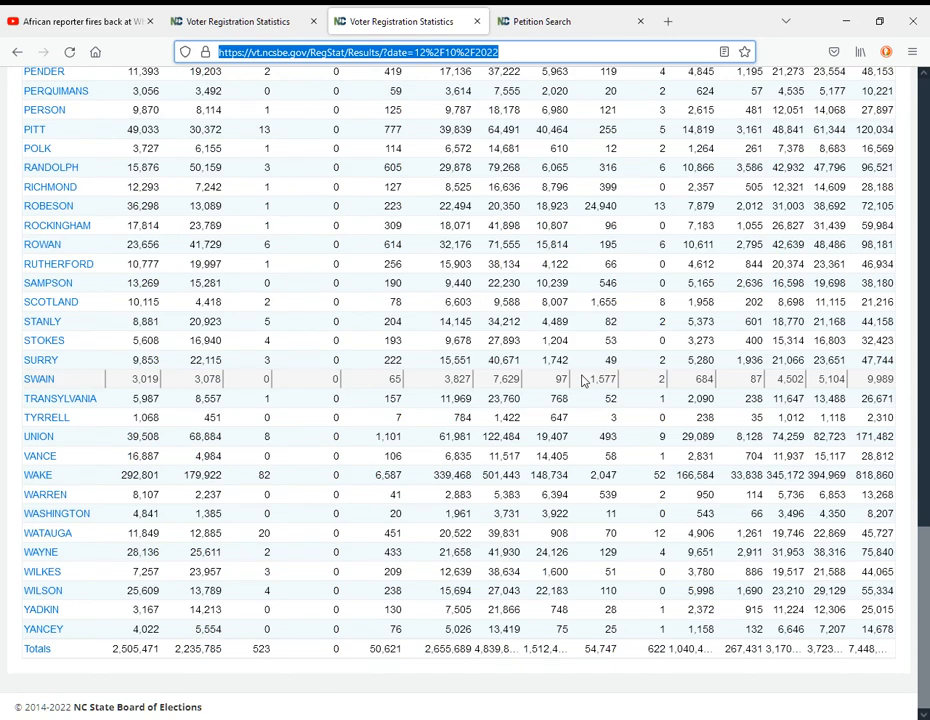